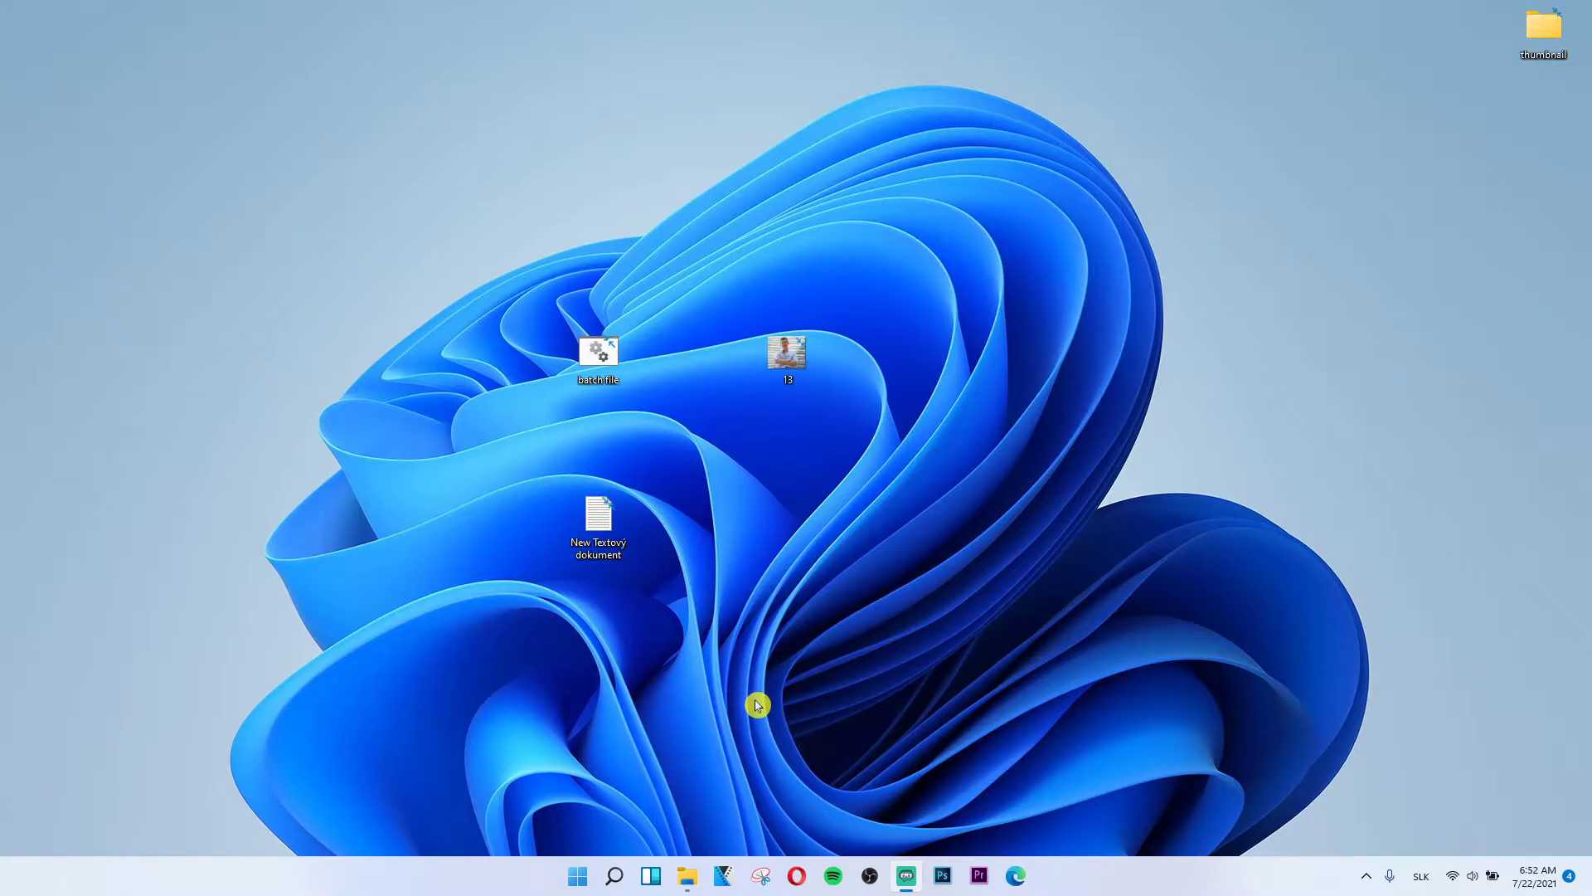
pyautogui.moveTo(655, 774)
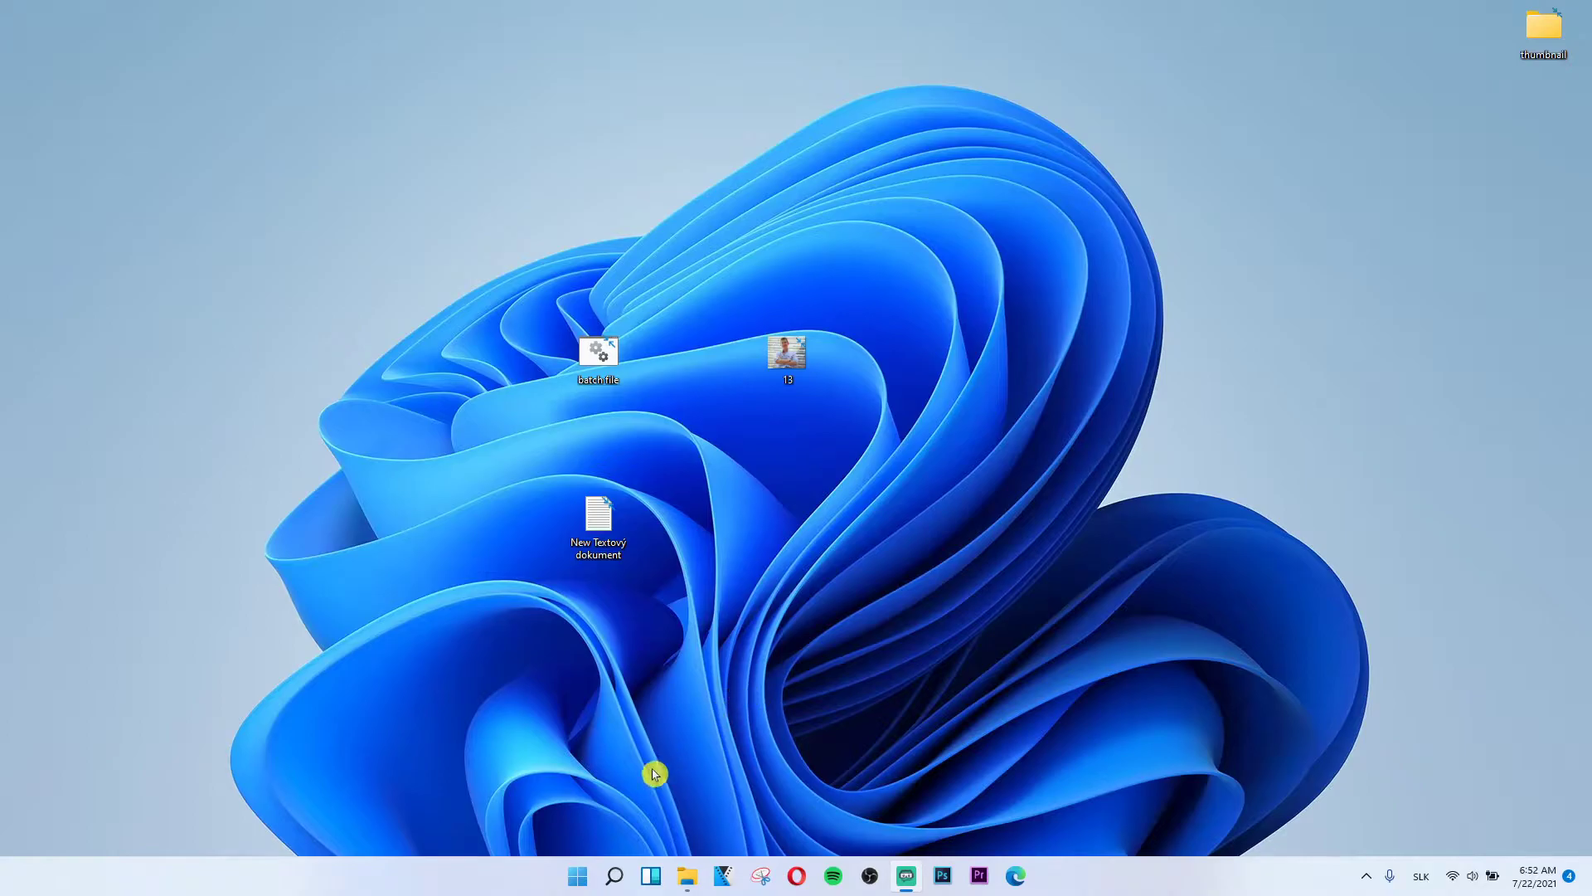
# Right-click the Start button to bring up the Quick Link menu.
pyautogui.rightClick(654, 773)
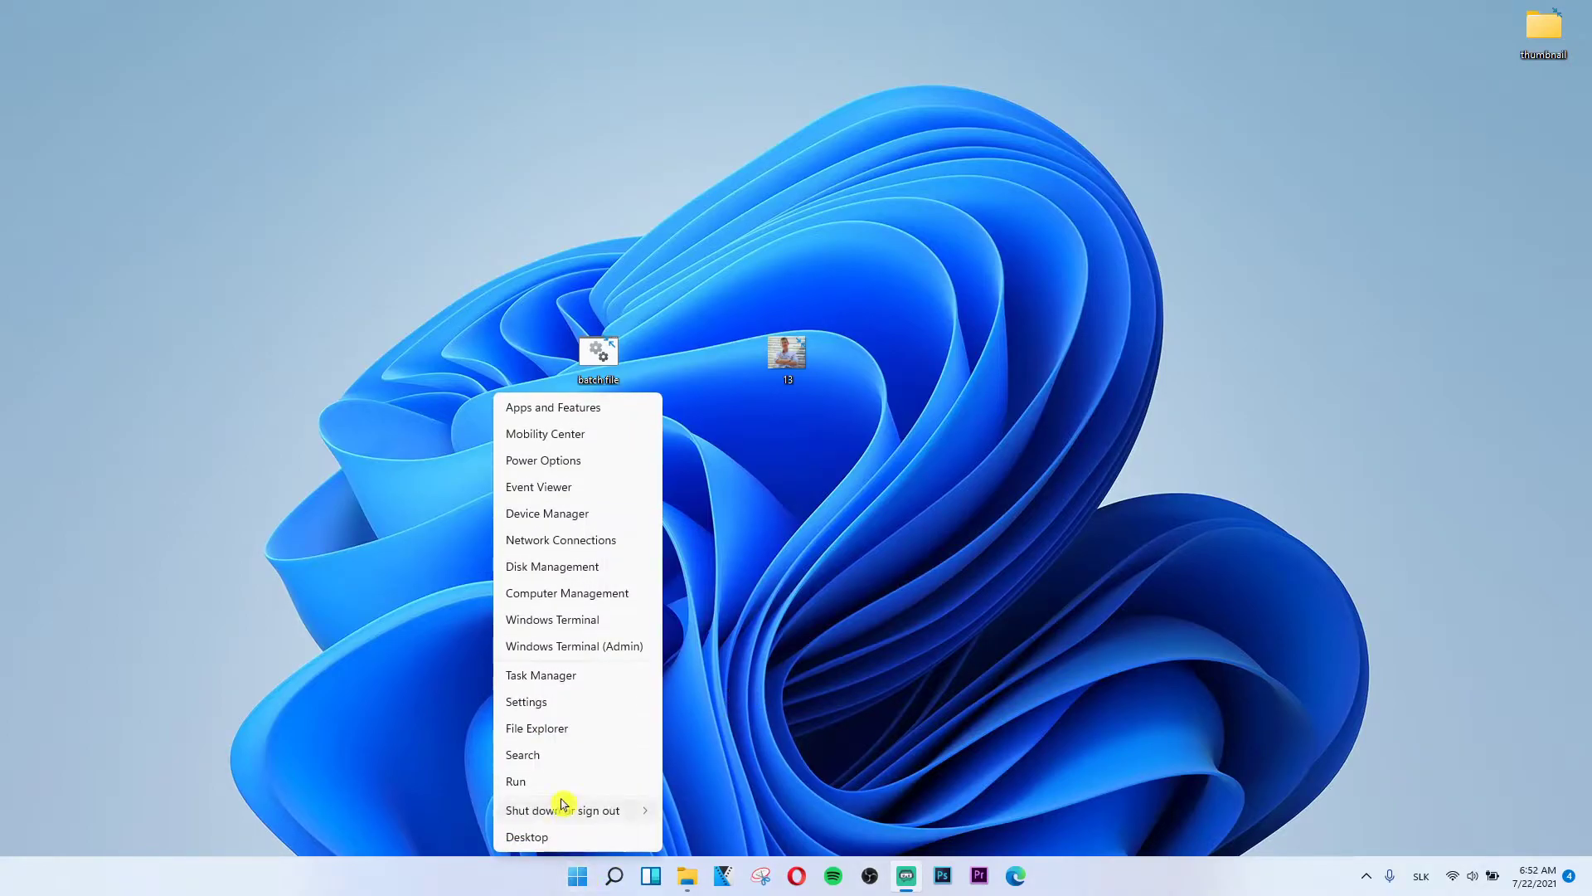
pyautogui.moveTo(571, 707)
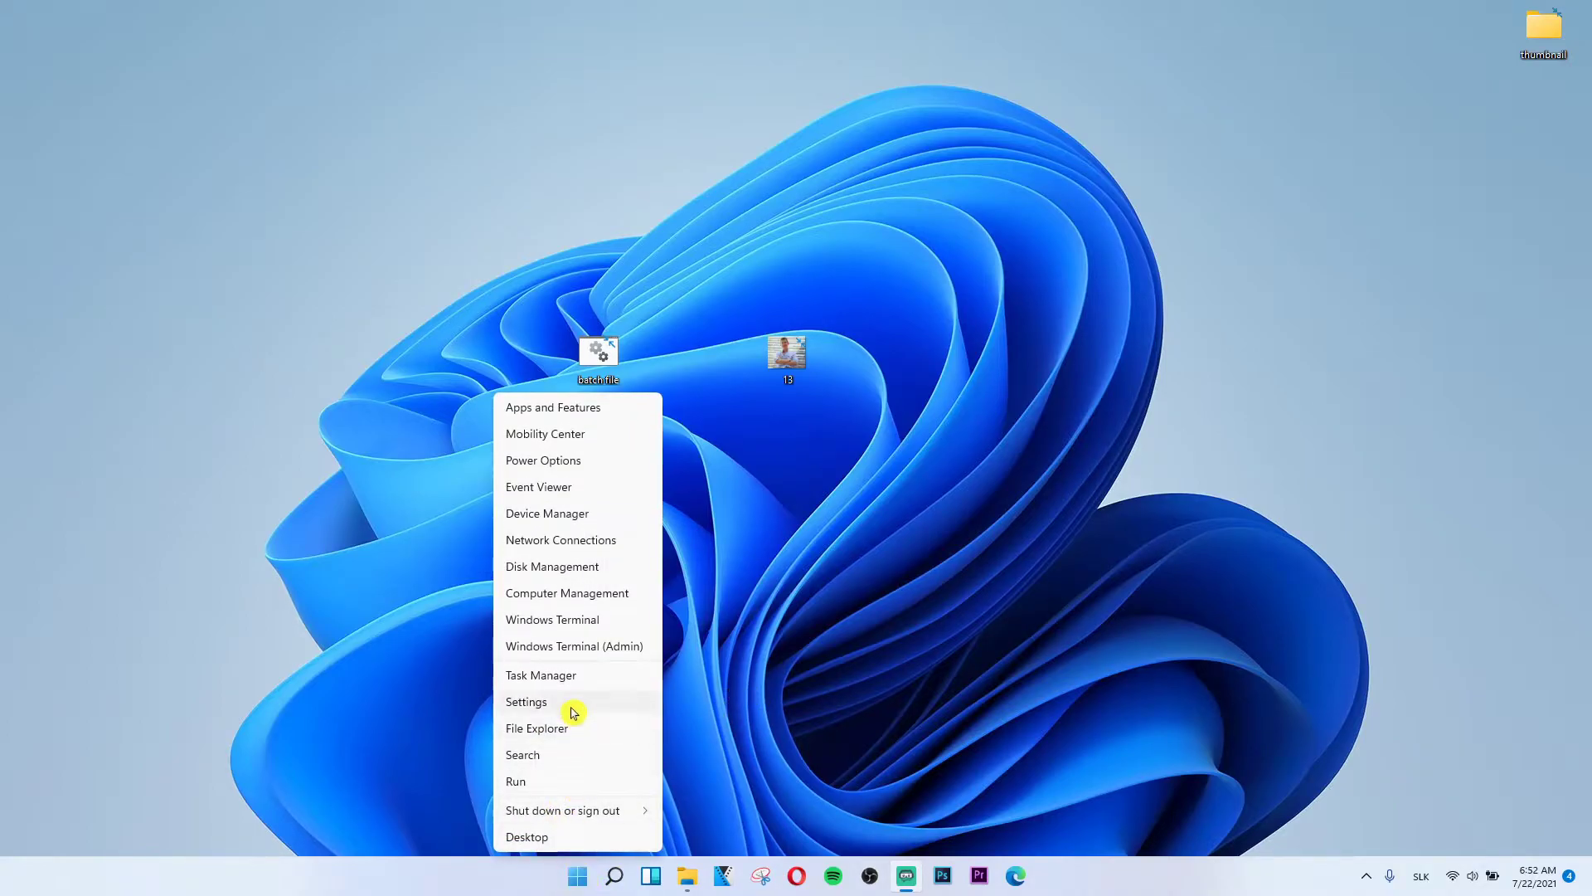
# Open Settings and go to the Accessibility page.
pyautogui.click(525, 700)
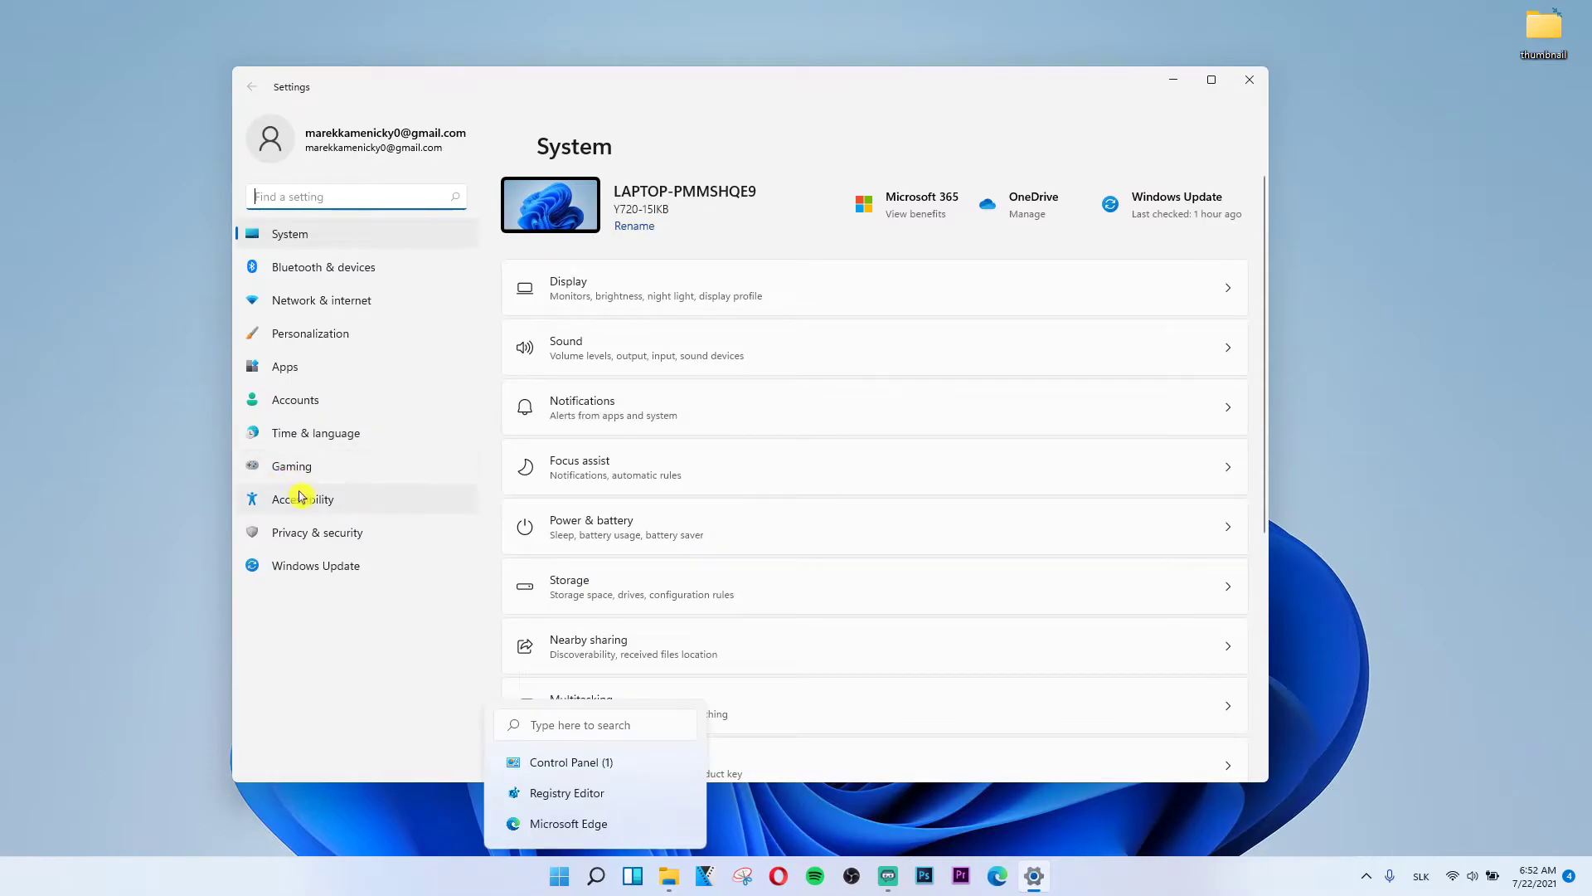
pyautogui.moveTo(371, 506)
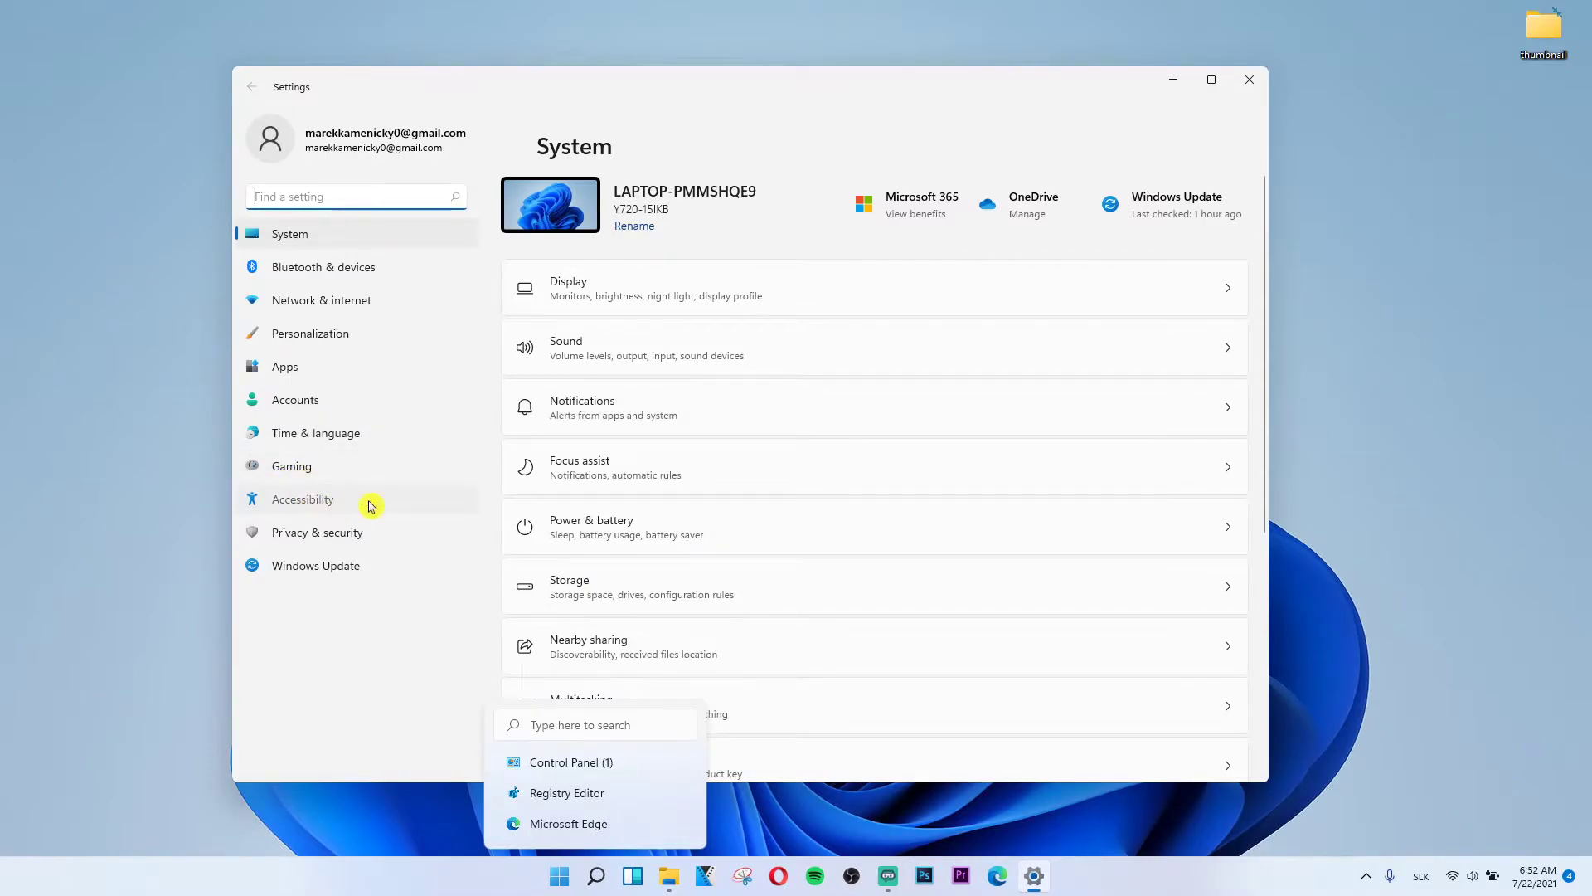
pyautogui.click(302, 498)
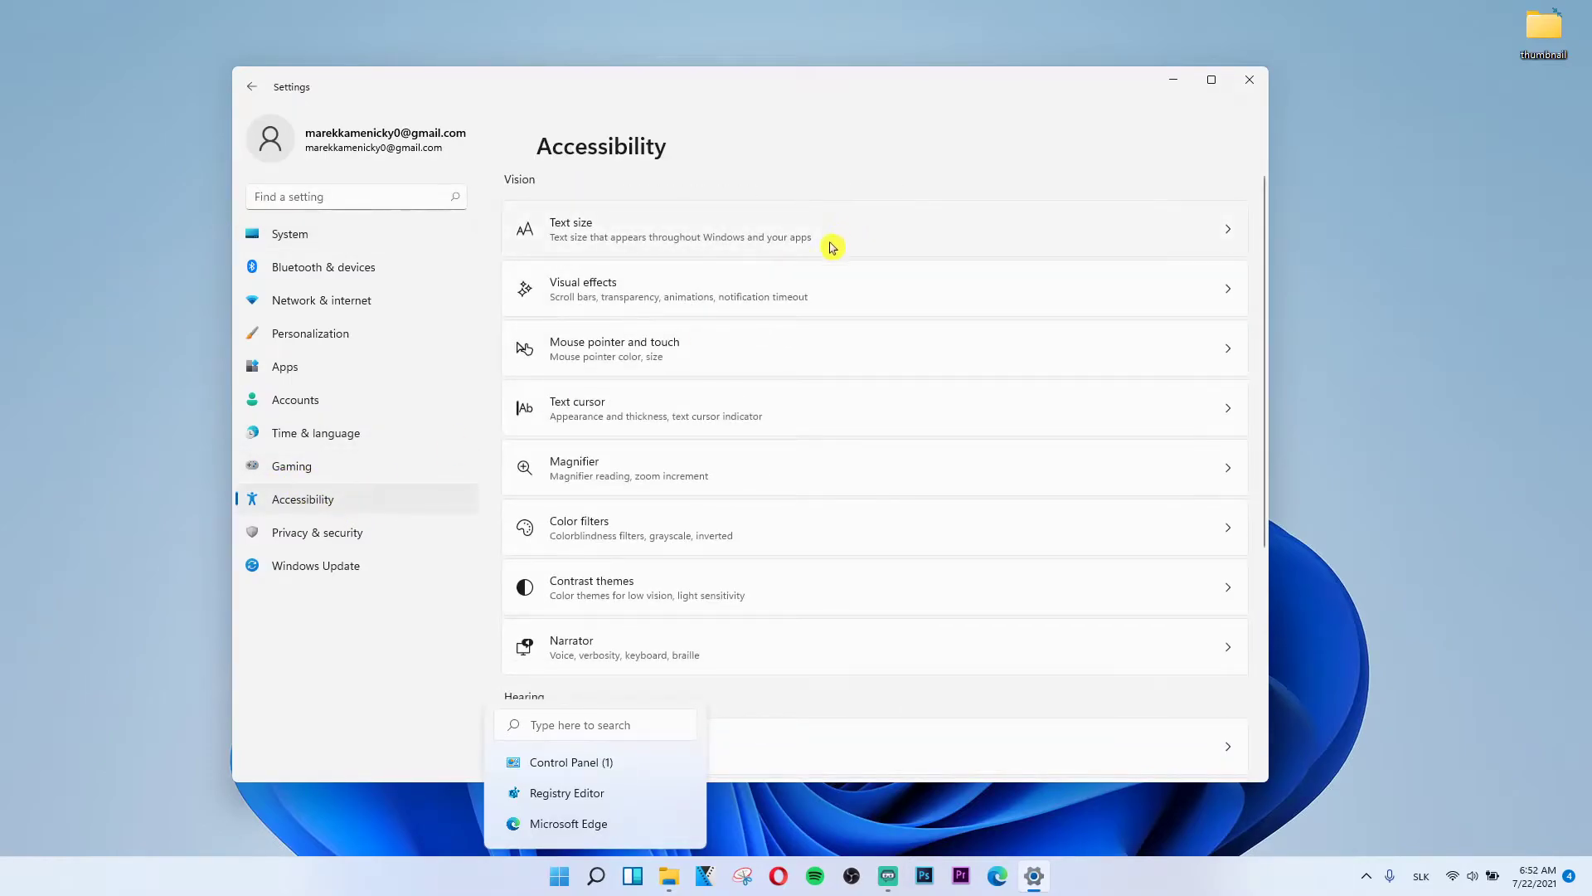
pyautogui.moveTo(774, 371)
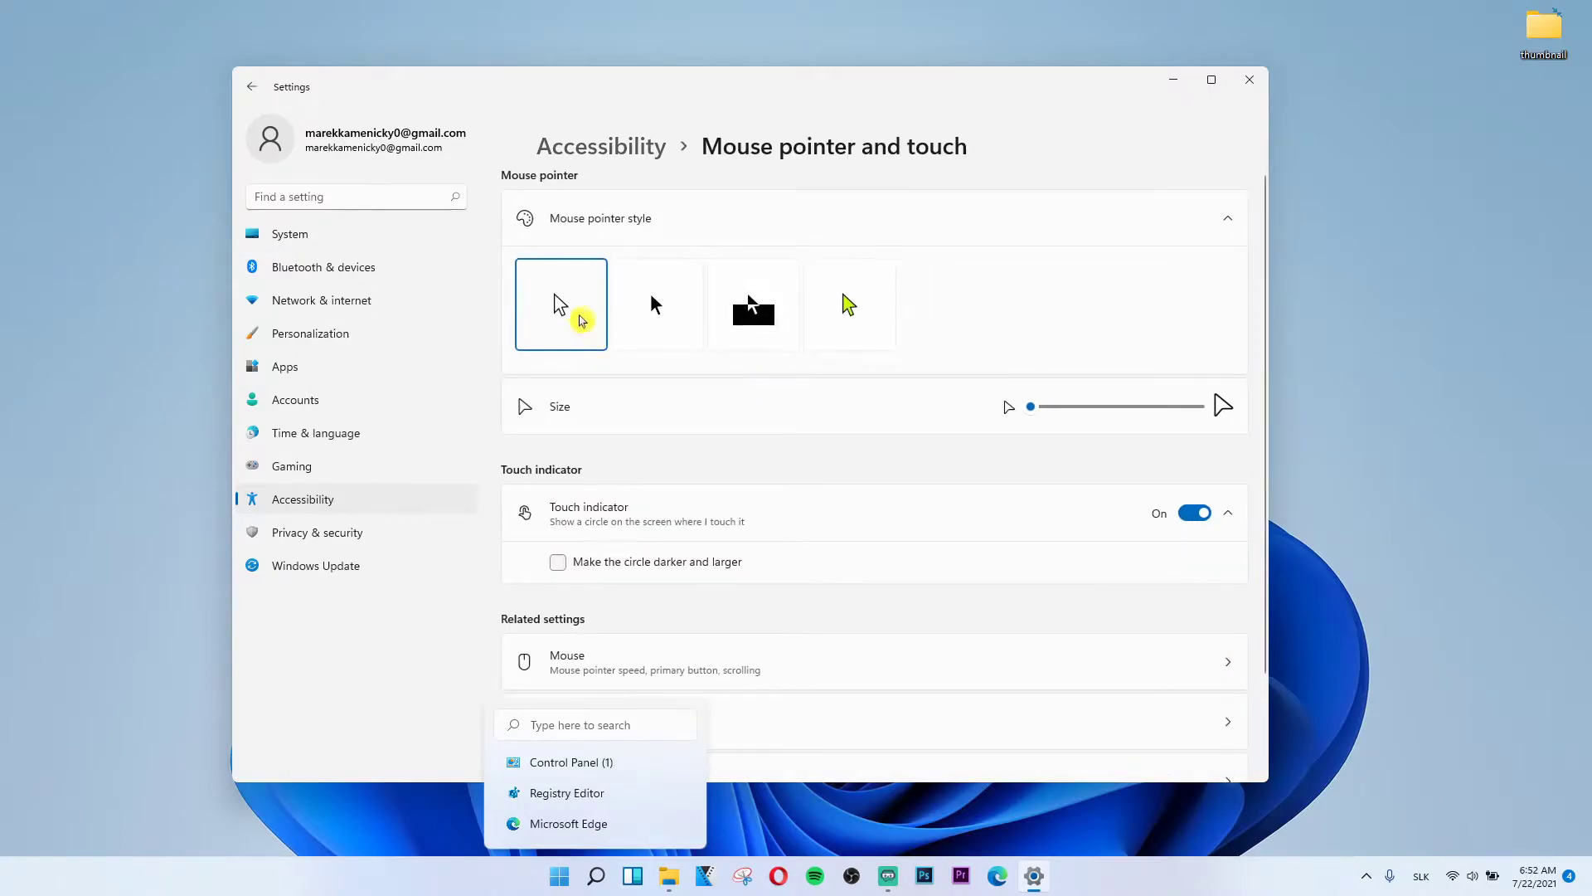
pyautogui.moveTo(637, 366)
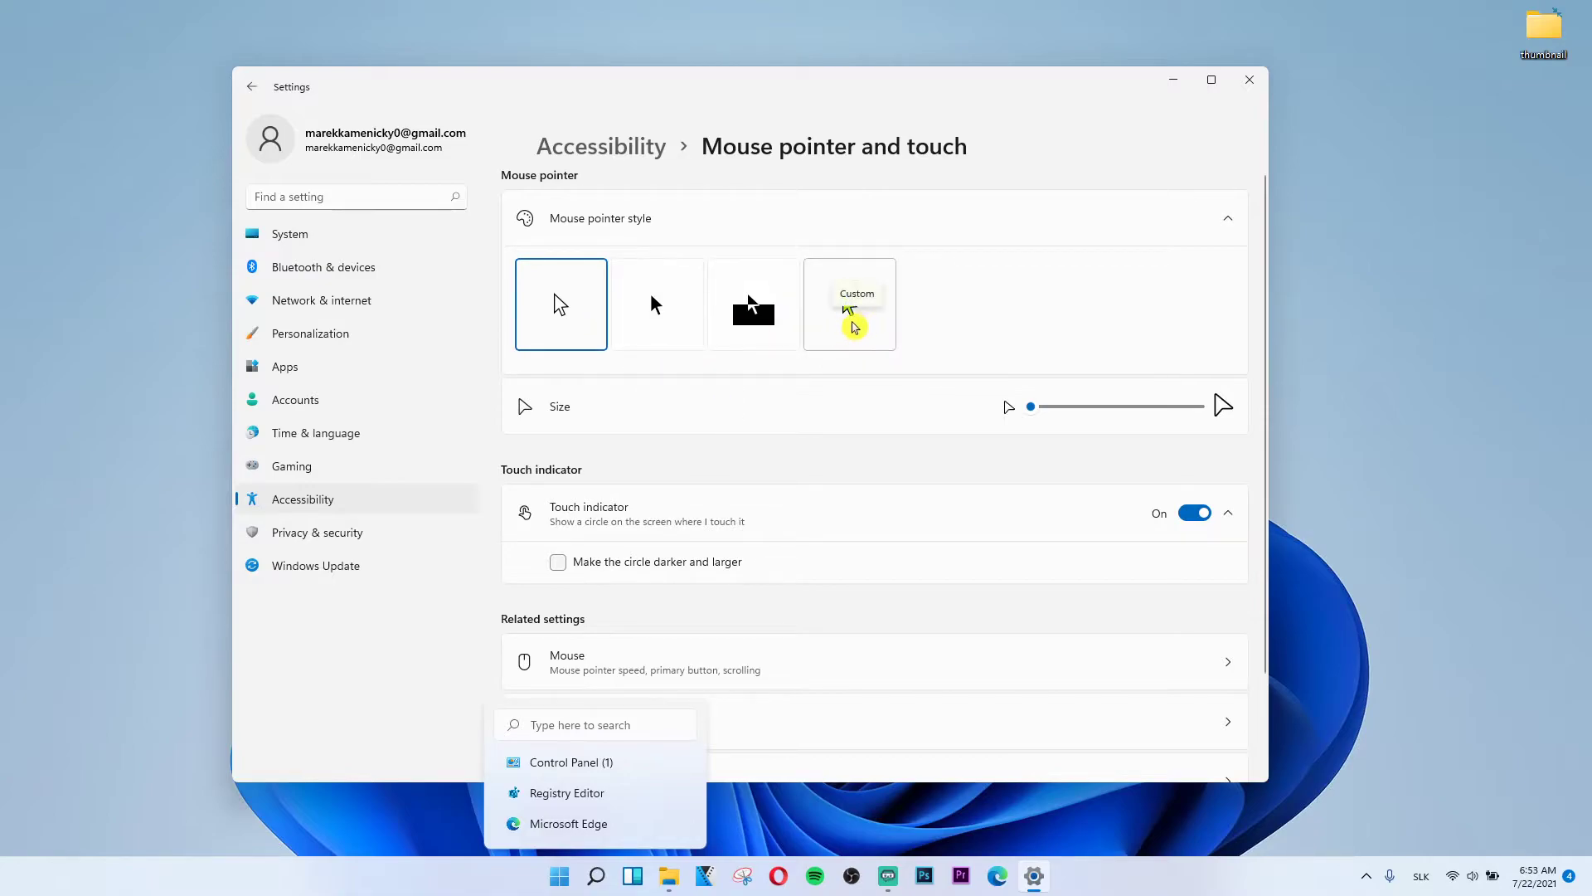
pyautogui.moveTo(892, 386)
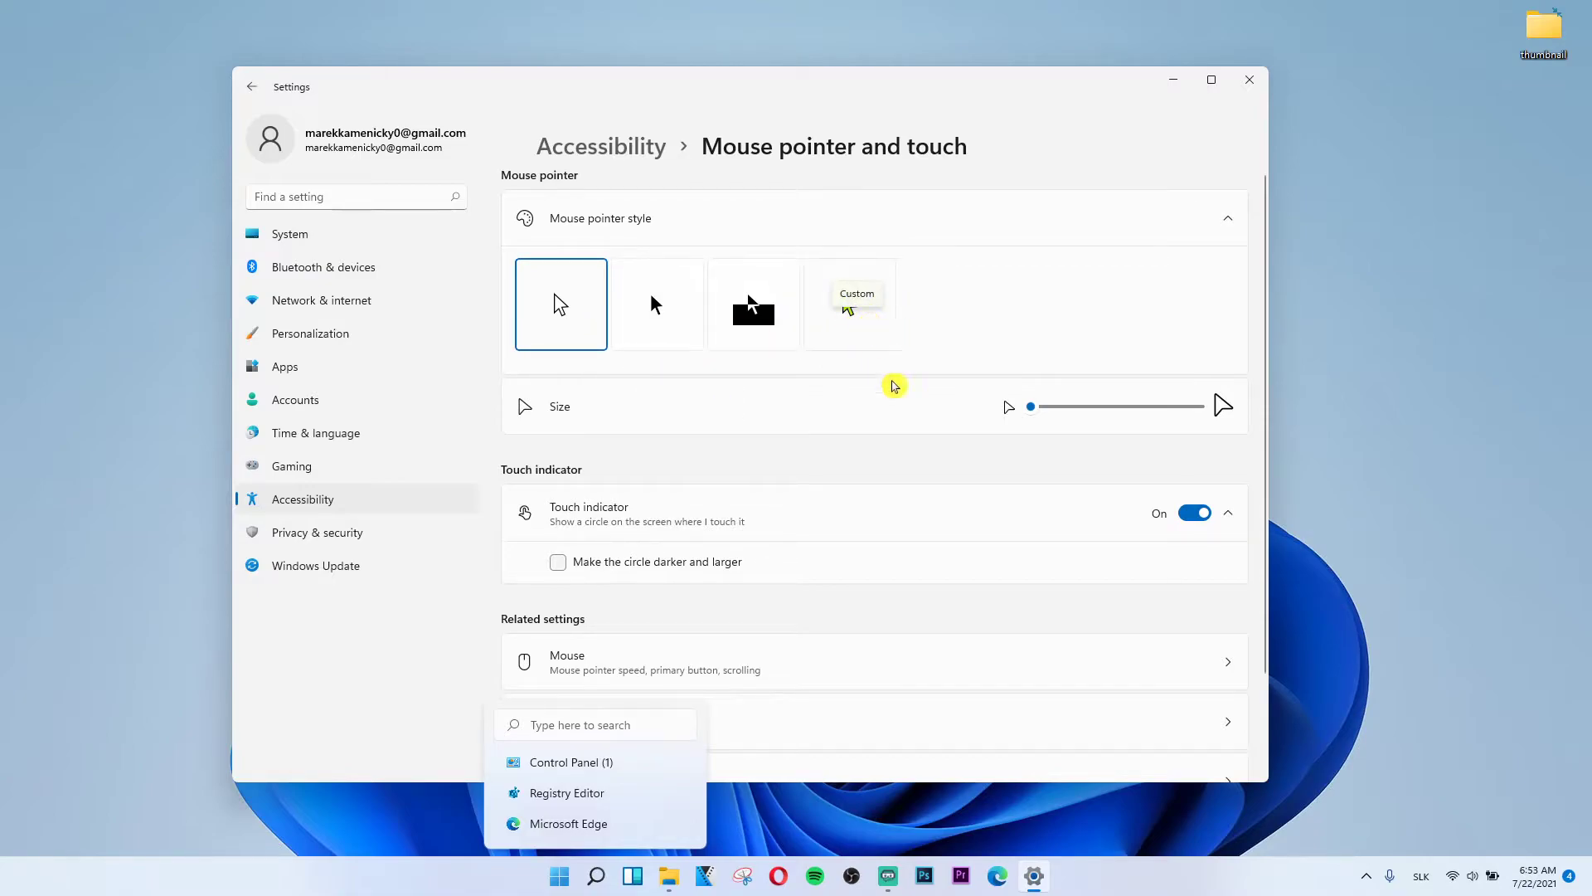
# Try the Custom pointer style, revert to white, and open Additional mouse settings.
pyautogui.click(850, 304)
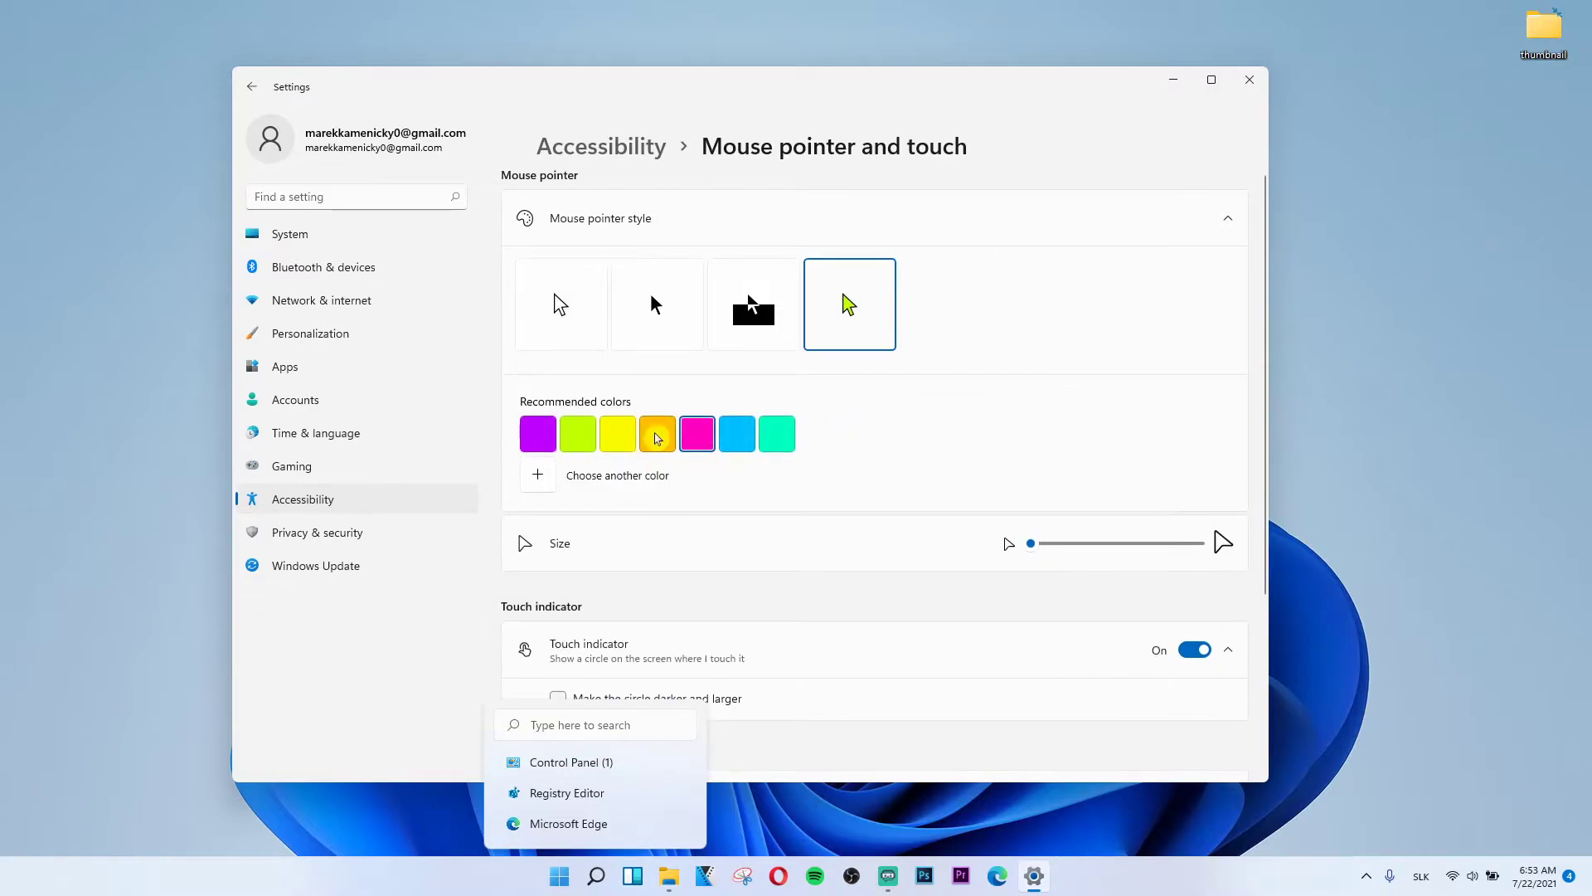
pyautogui.moveTo(403, 508)
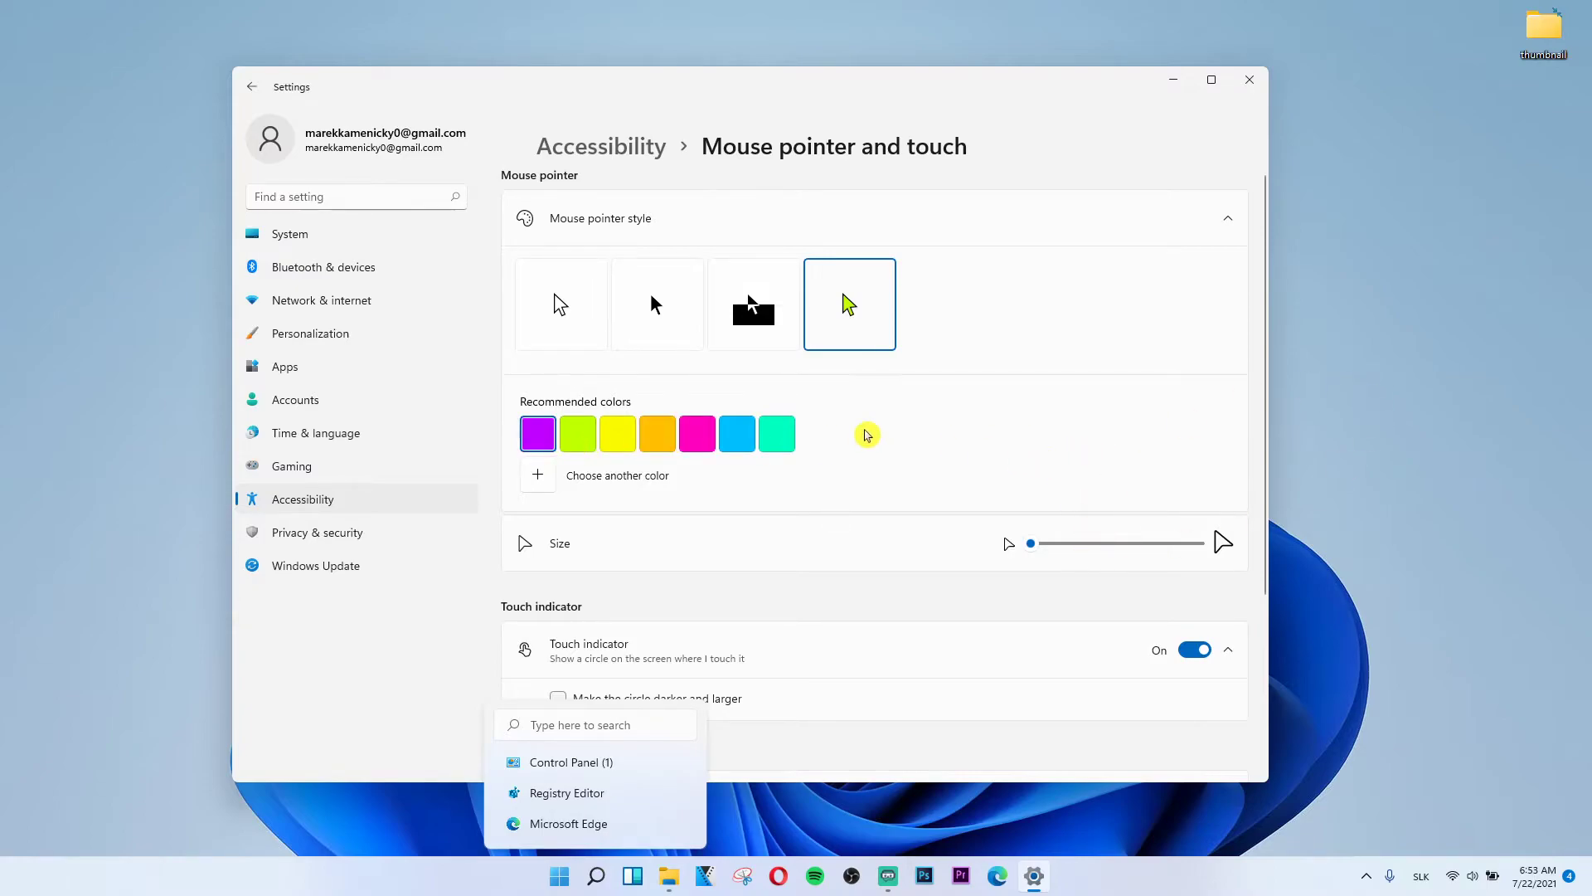
pyautogui.click(560, 303)
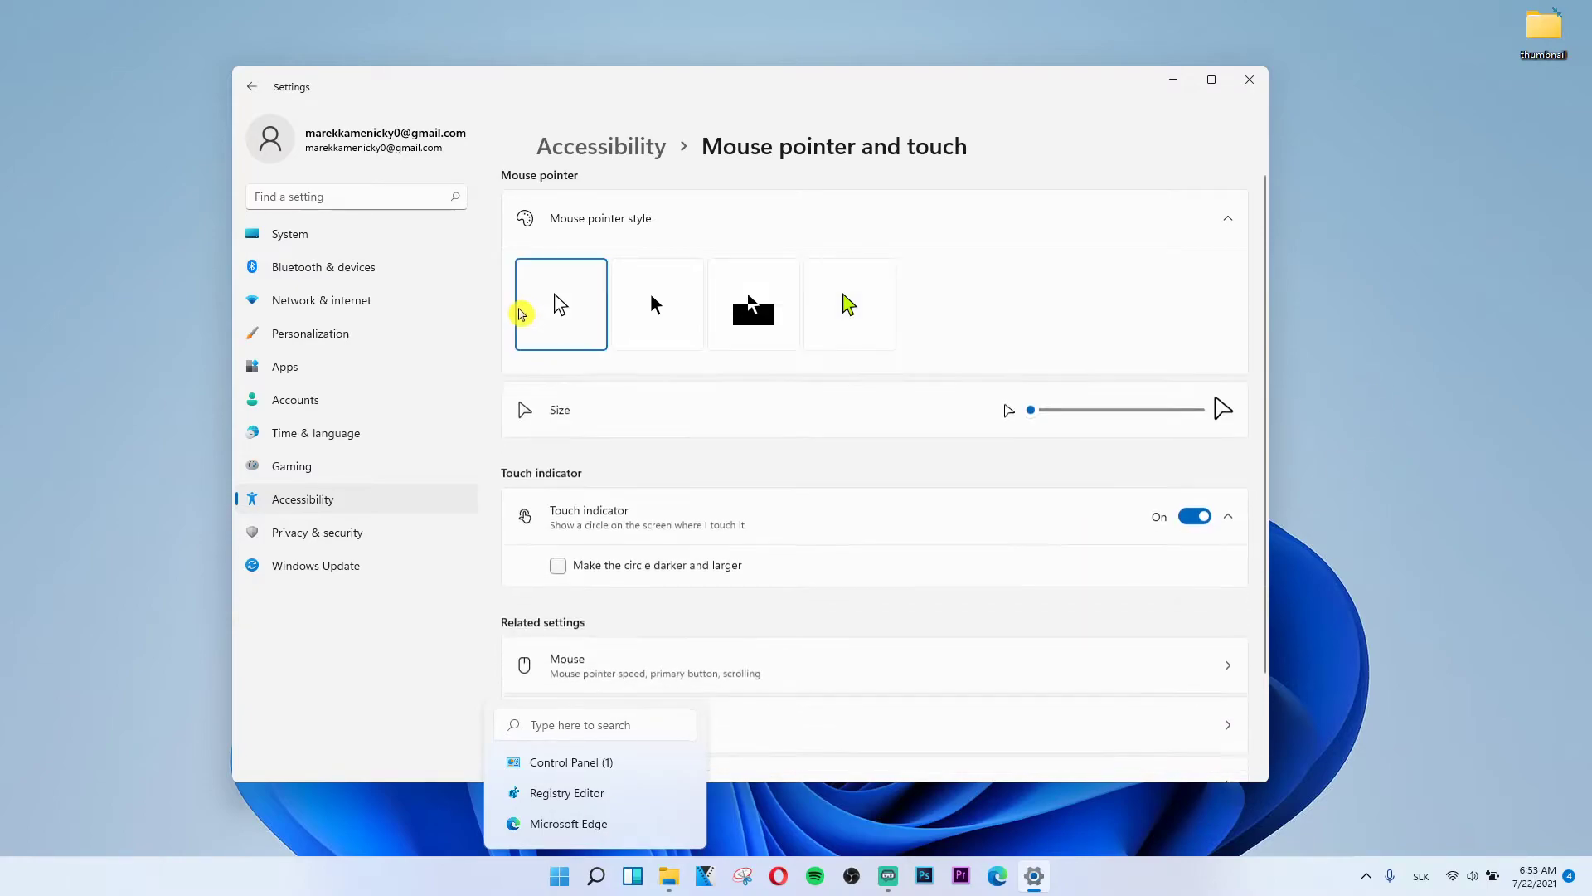
pyautogui.moveTo(1064, 872)
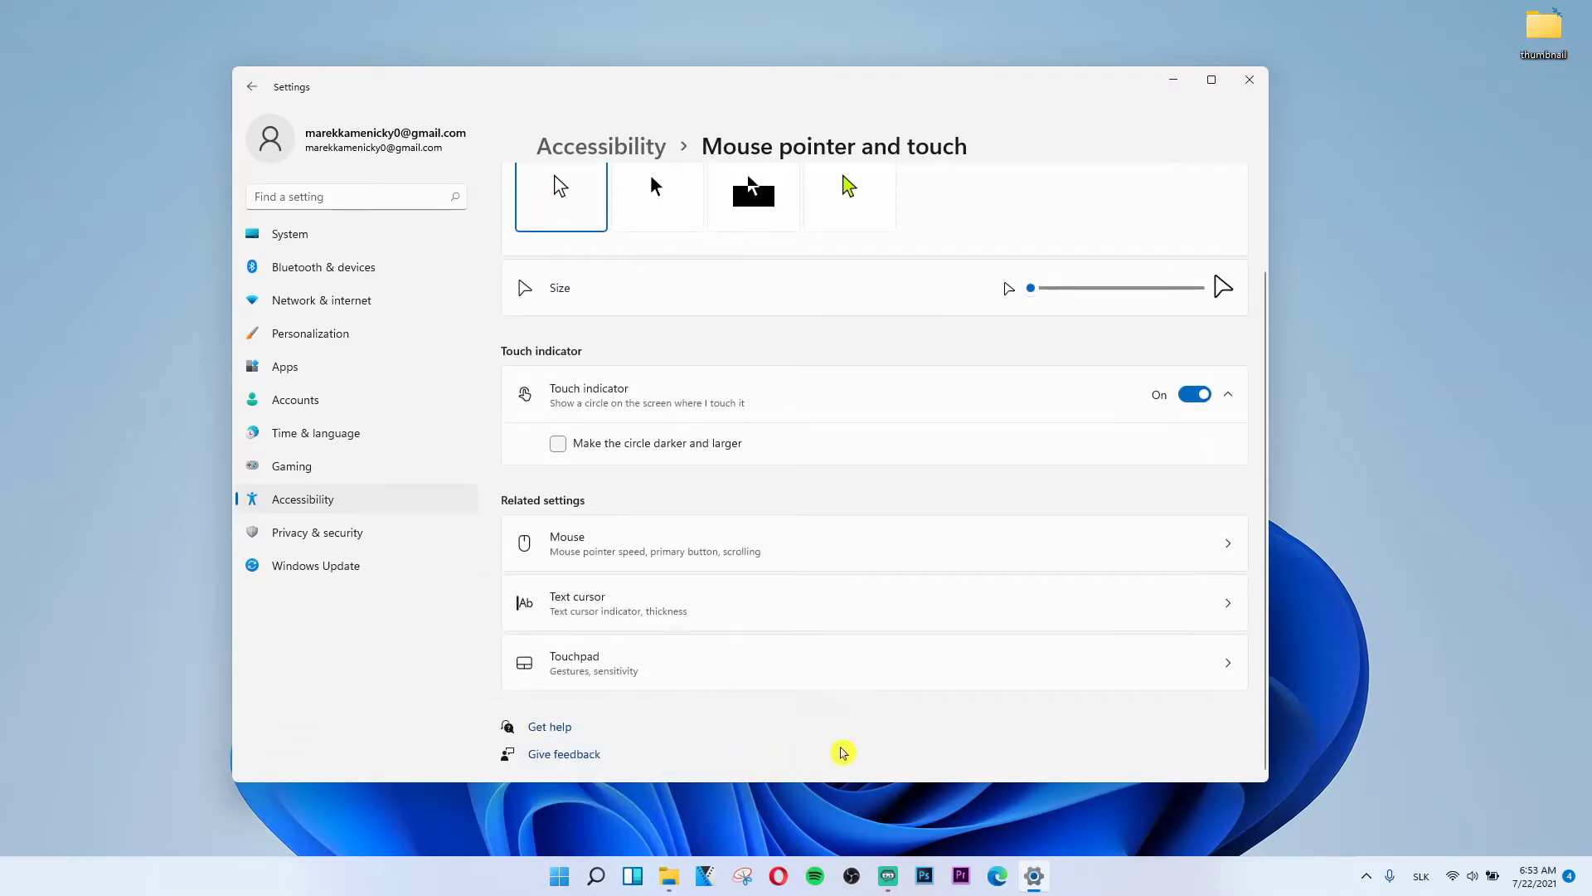
pyautogui.moveTo(628, 81)
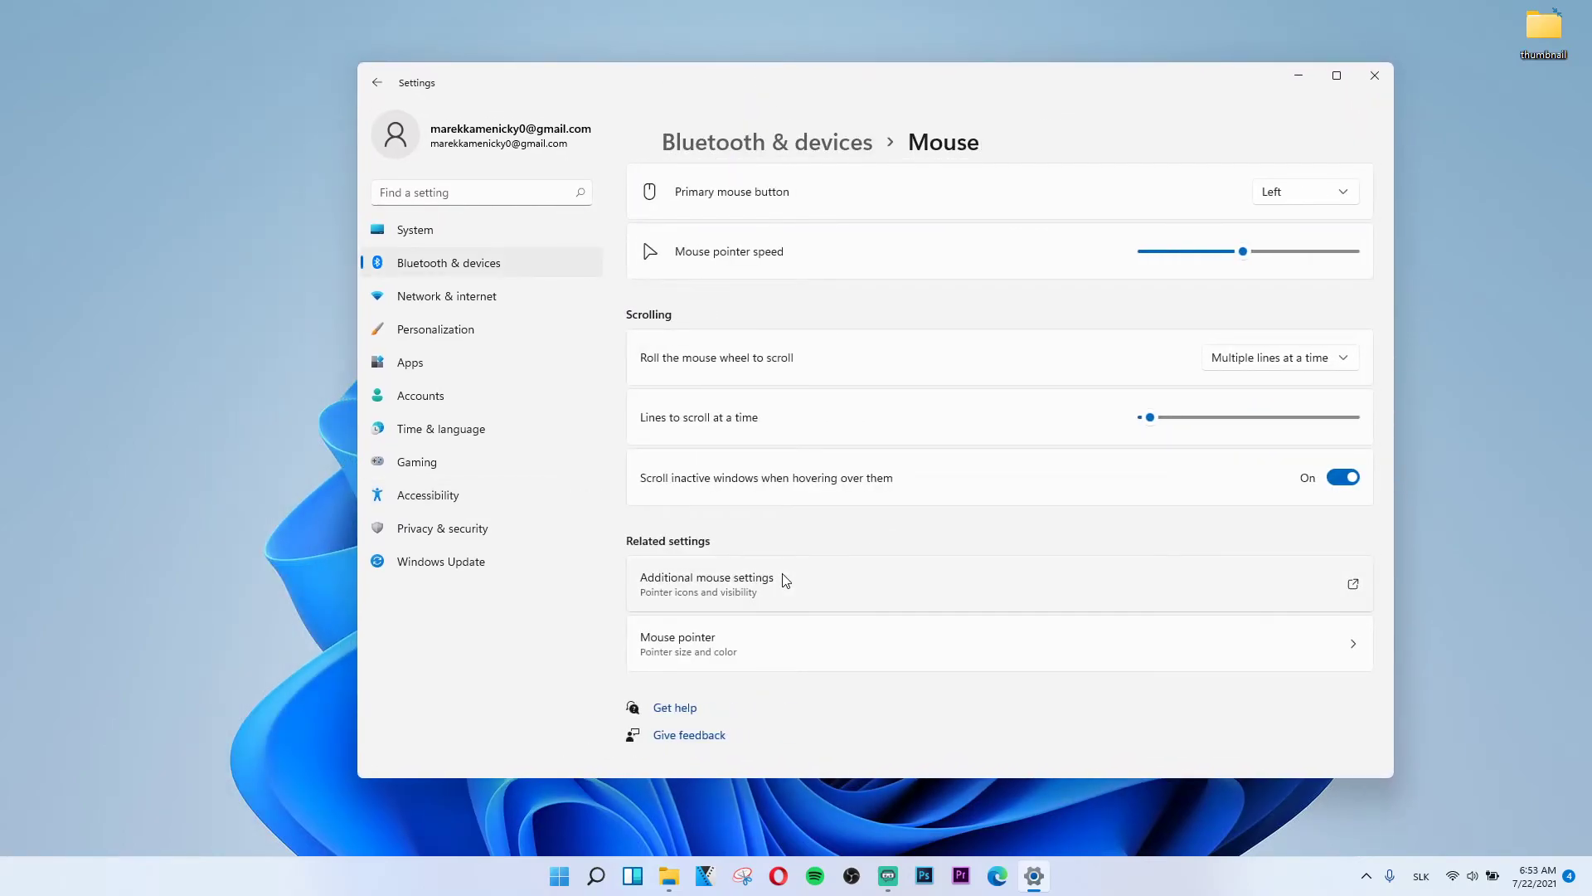
pyautogui.click(706, 577)
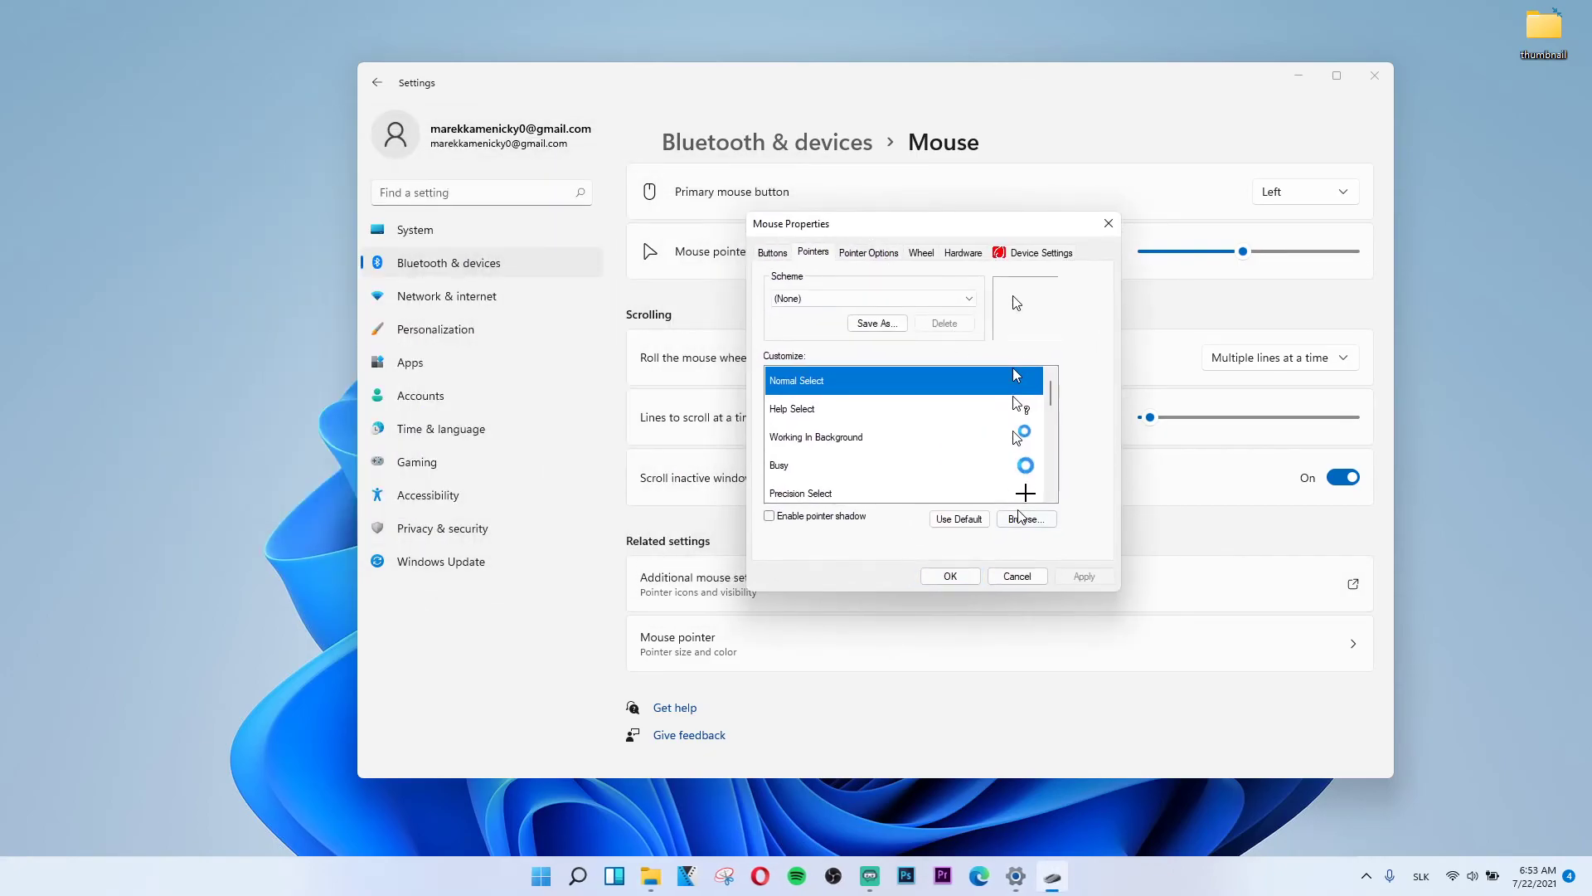
# Set Normal Select to the yellow highlight cursor file and confirm with OK.
pyautogui.click(1026, 520)
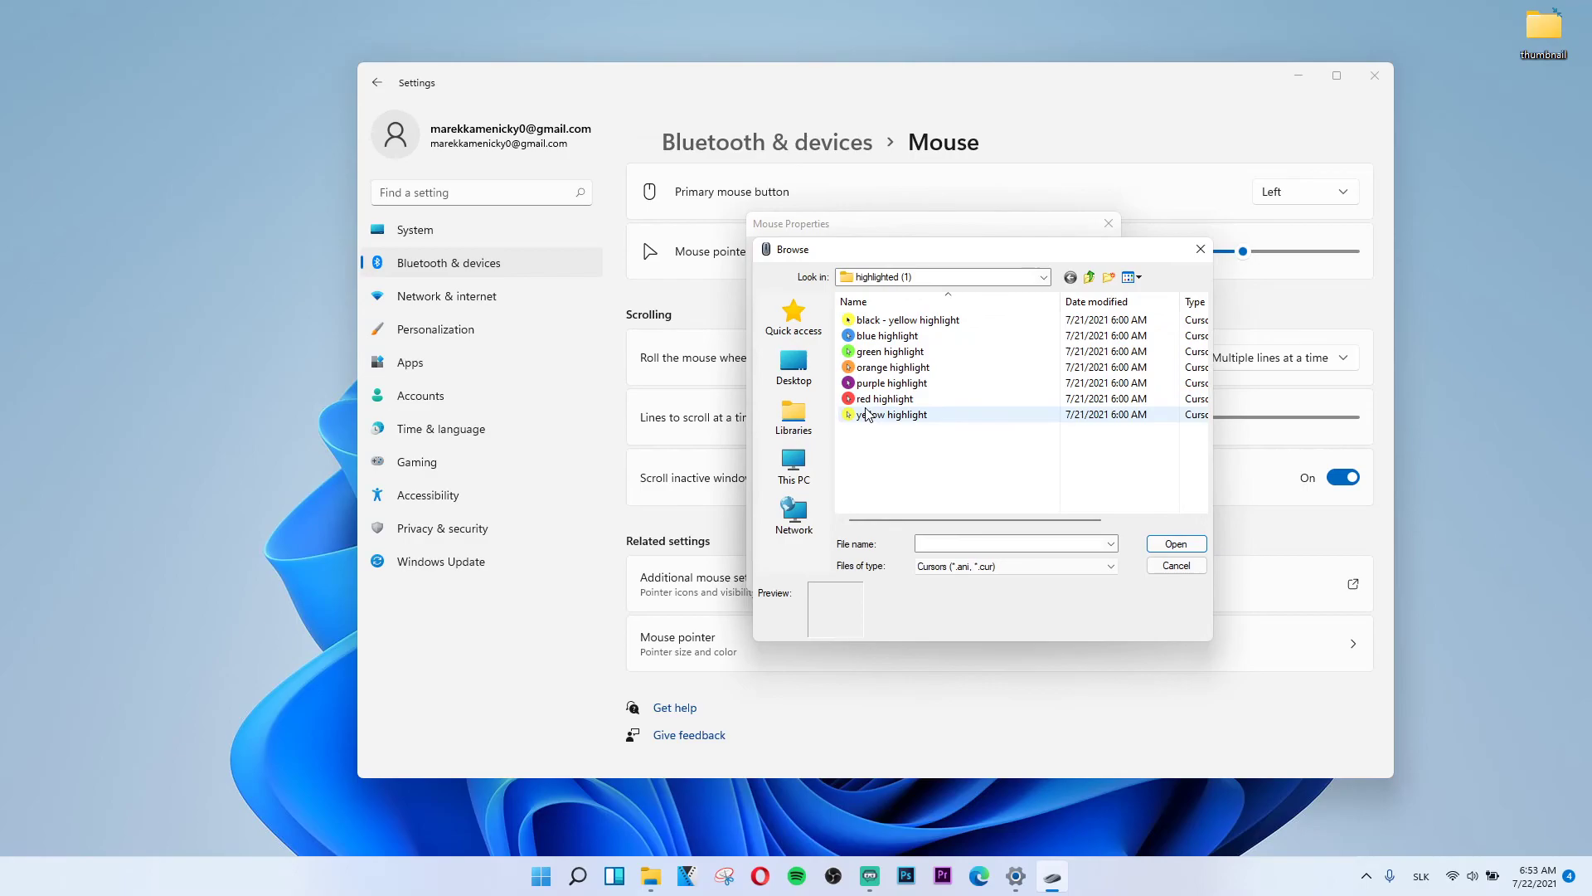
pyautogui.click(1175, 565)
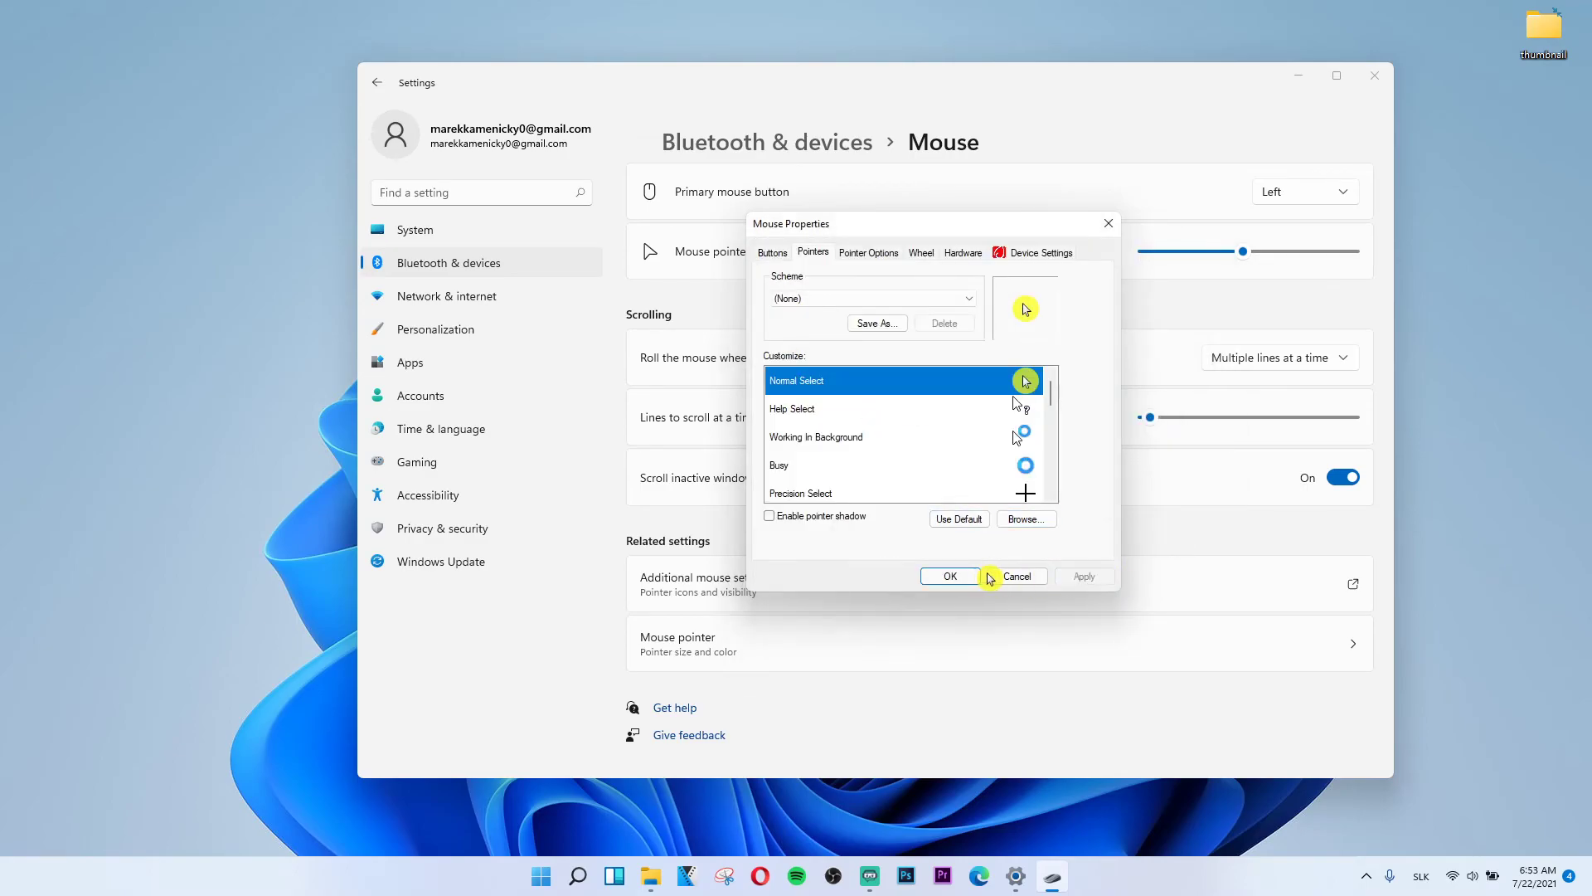
pyautogui.click(949, 575)
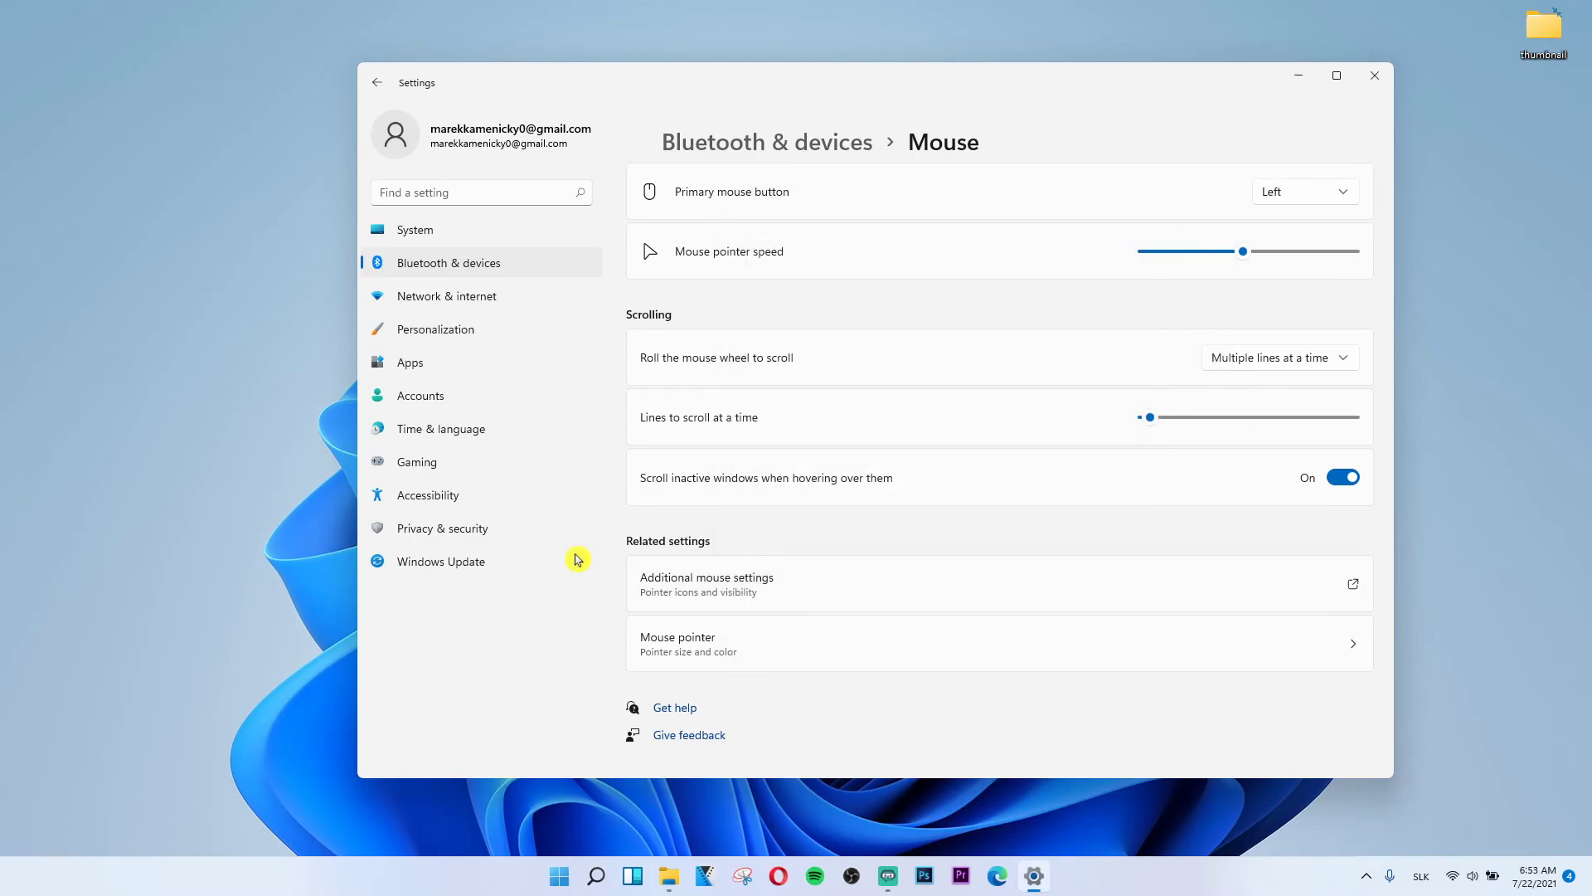